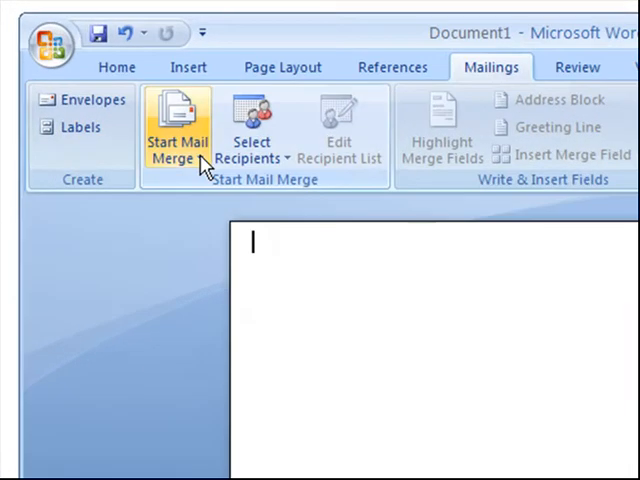
- Start a Labels mail merge from the Mailings ribbon and choose Microsoft's 30 Per Page label
click(176, 136)
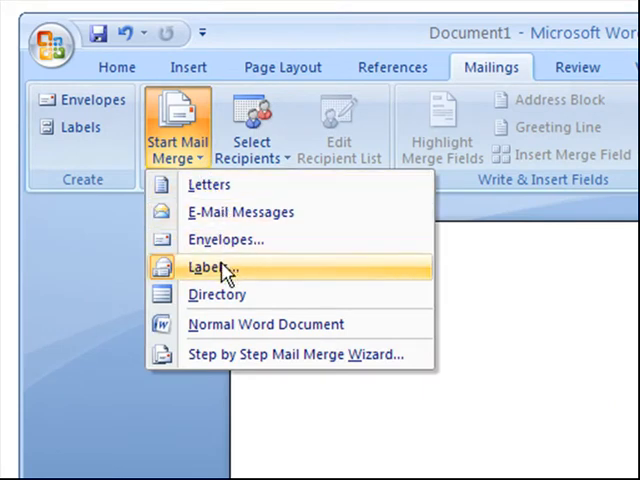
click(212, 268)
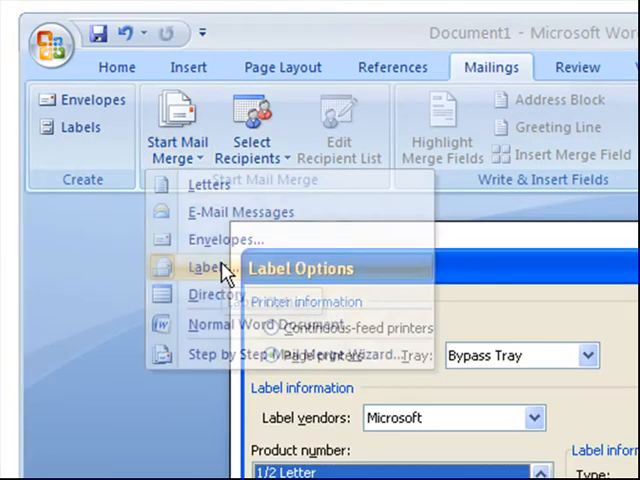
click(208, 268)
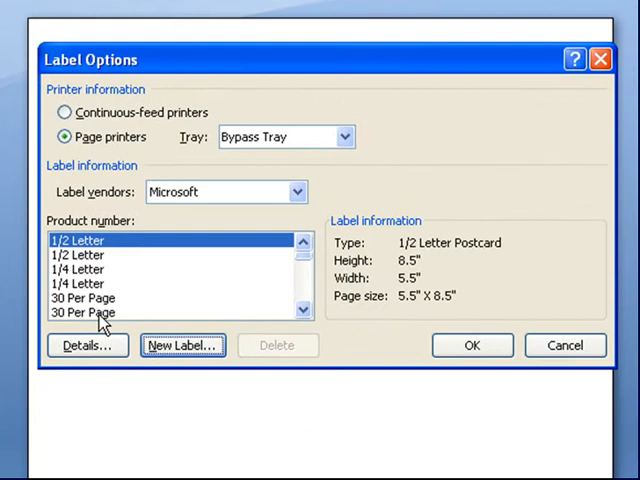
click(84, 312)
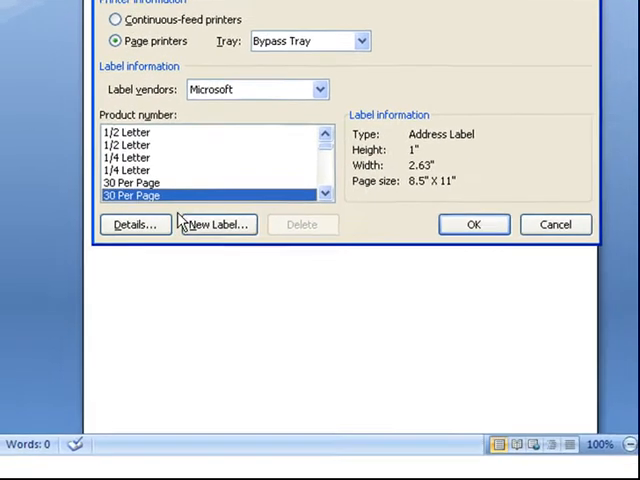
- Define a custom label 'Kinkos 33 Labels Per Page', 3 across by 11 down on letter paper
click(136, 224)
text(Kinkos 33 Labels Per Page)
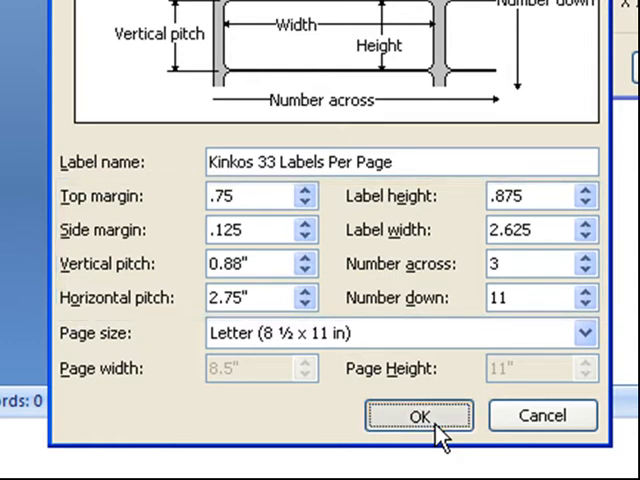
click(418, 416)
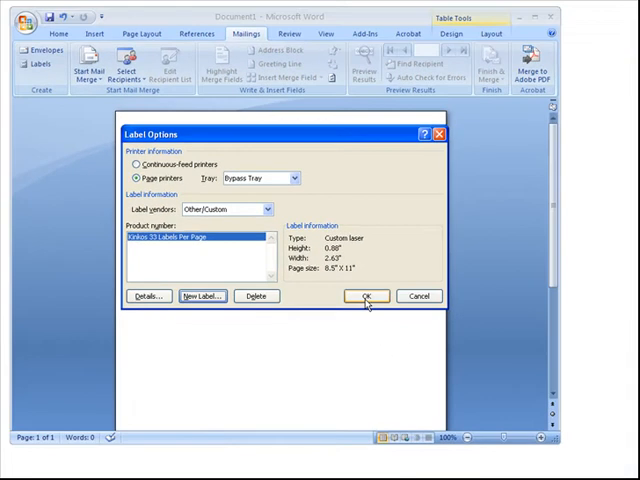
- Apply the custom label, then connect the Excel address file's Sheet1$ table as the recipient list
click(366, 296)
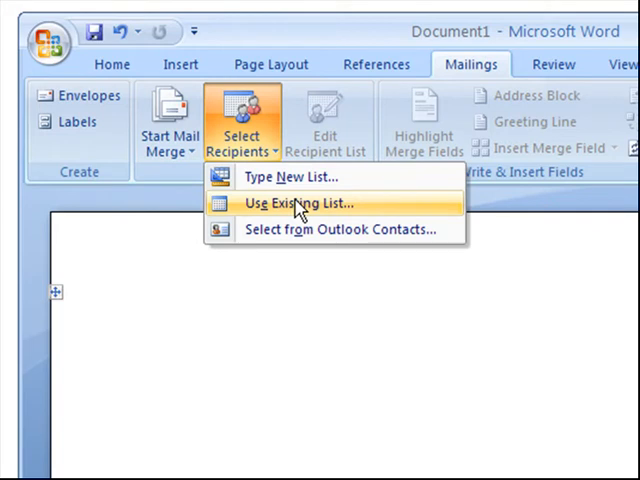
click(300, 204)
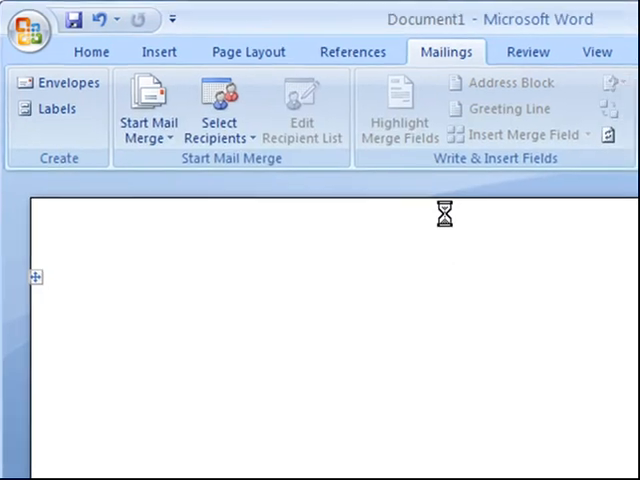
click(218, 116)
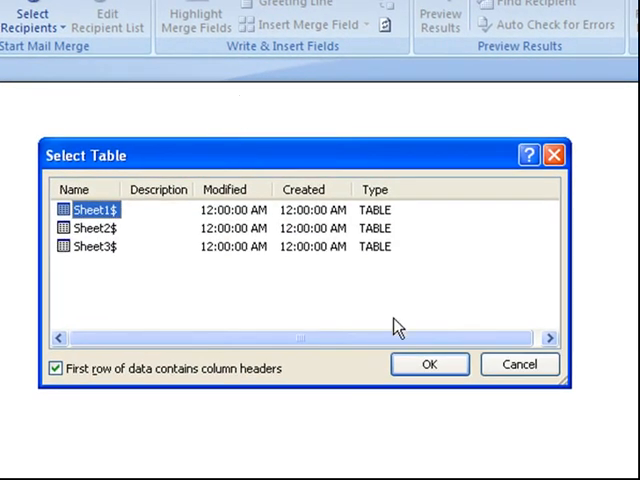
click(428, 364)
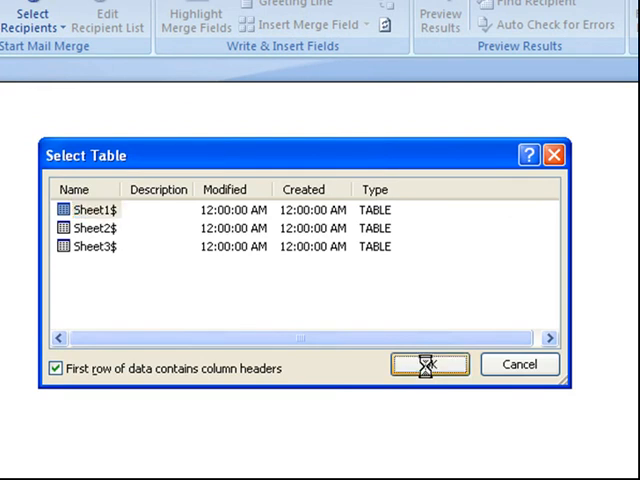
click(428, 364)
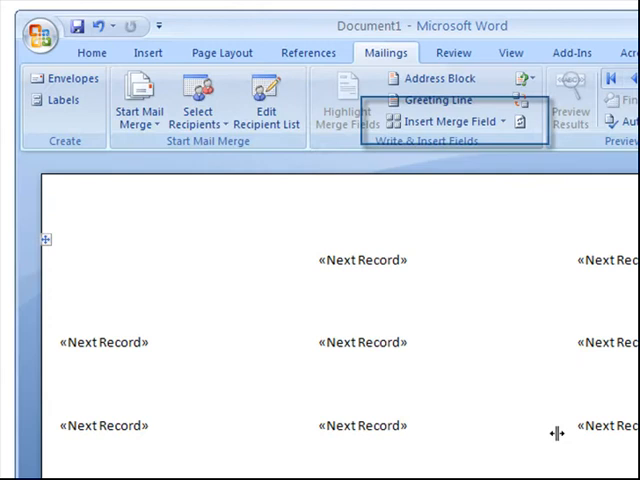
mouse_move(544, 292)
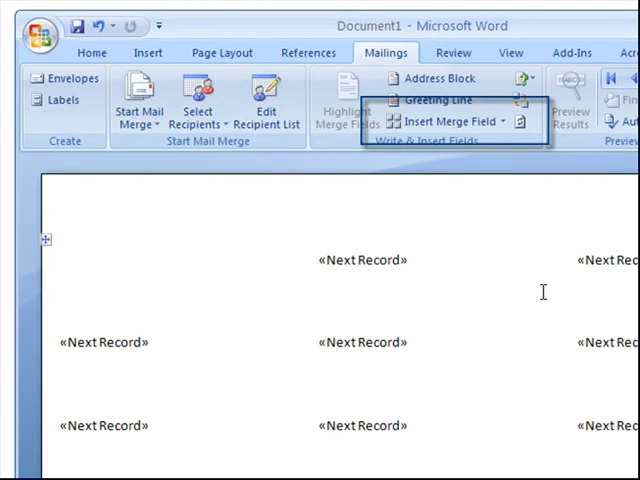
- Insert FIRST_NAME LAST_NAME, STREET, and CITY, STATE ZIP merge fields on three lines in the first label
click(502, 120)
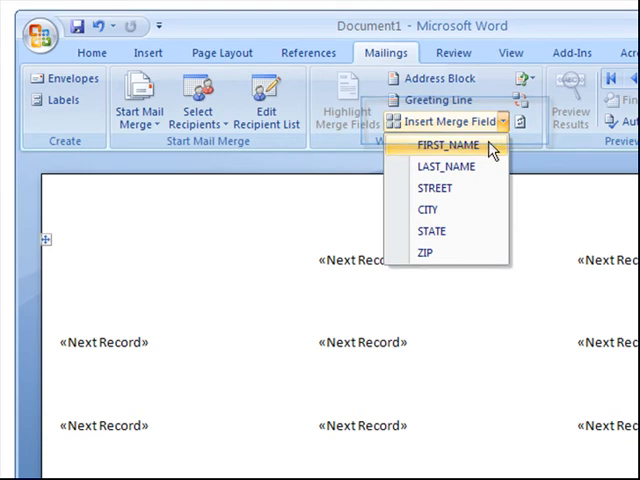
click(446, 144)
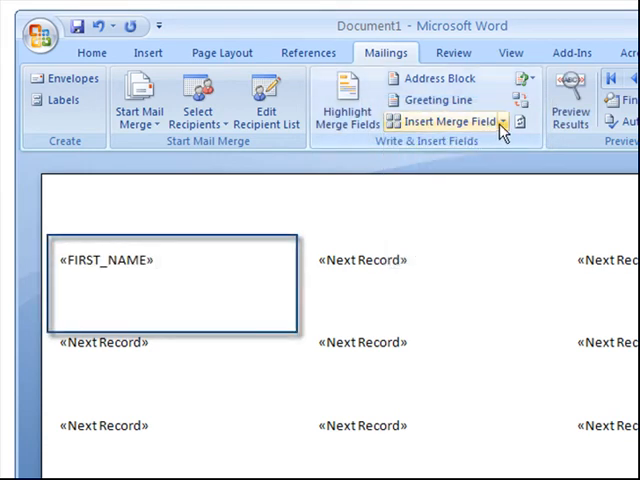
click(448, 120)
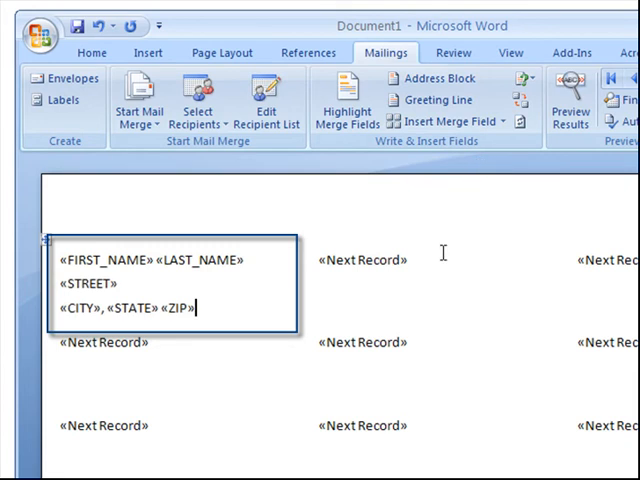
click(212, 318)
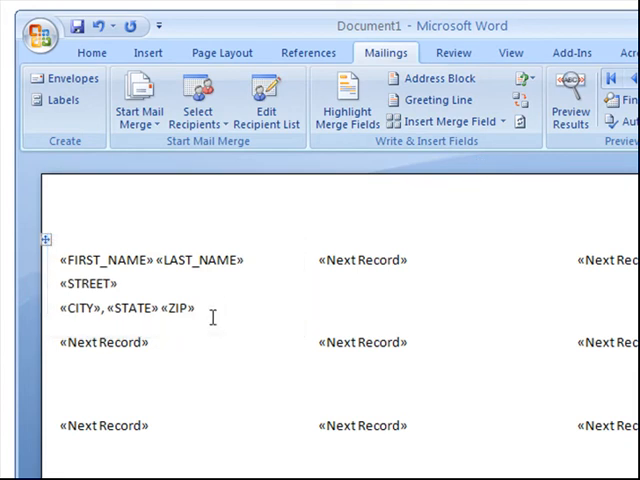
- Give the selected address lines 0 pt paragraph spacing before
drag(60, 260, 196, 308)
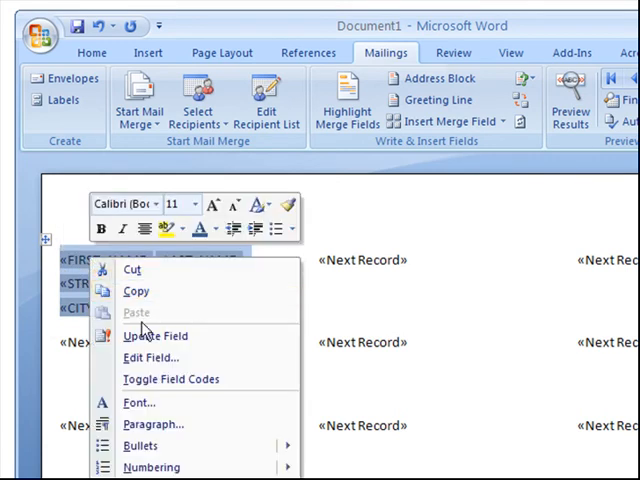
click(152, 424)
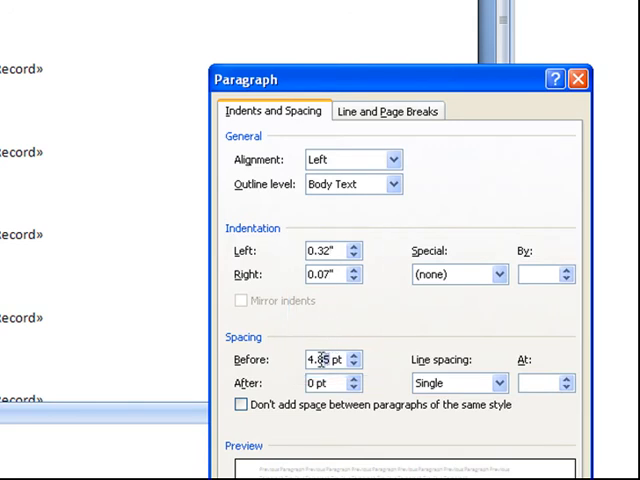
text(0 pt)
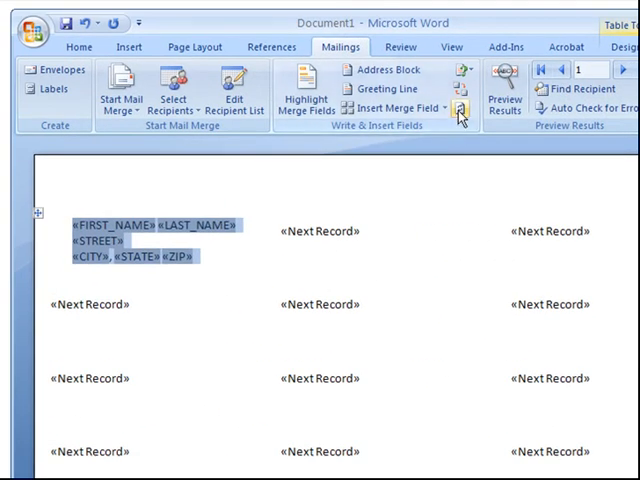
mouse_move(460, 108)
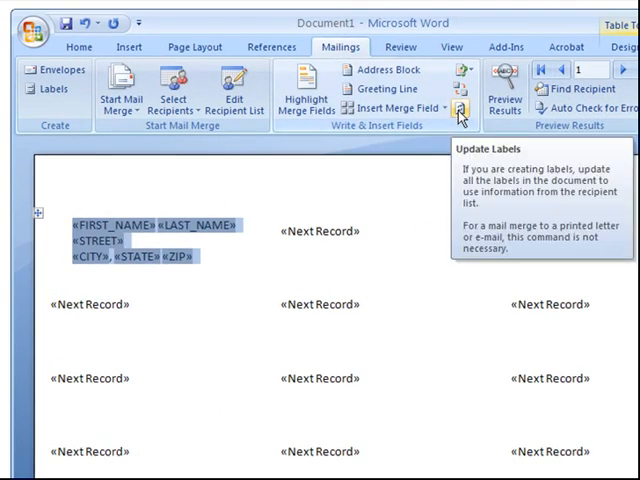
- Update all labels with the address layout and preview the real recipient names and addresses
click(456, 108)
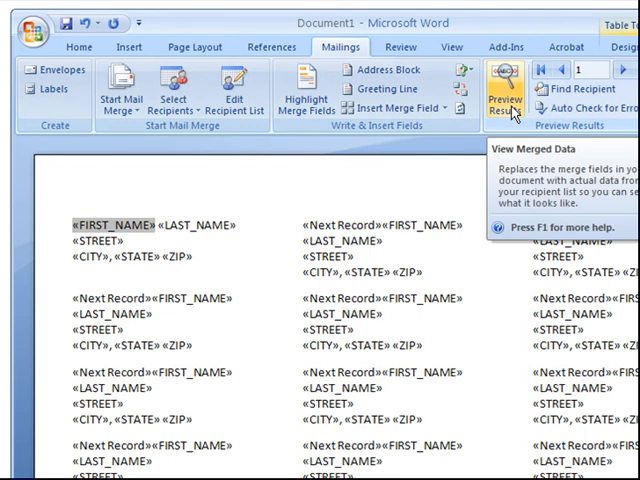
click(504, 90)
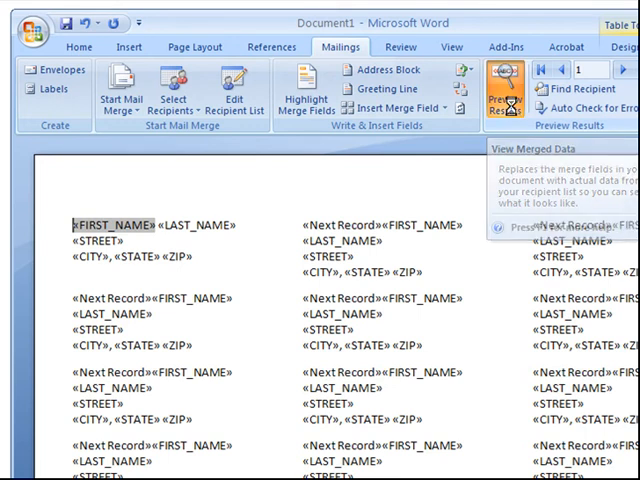
click(504, 96)
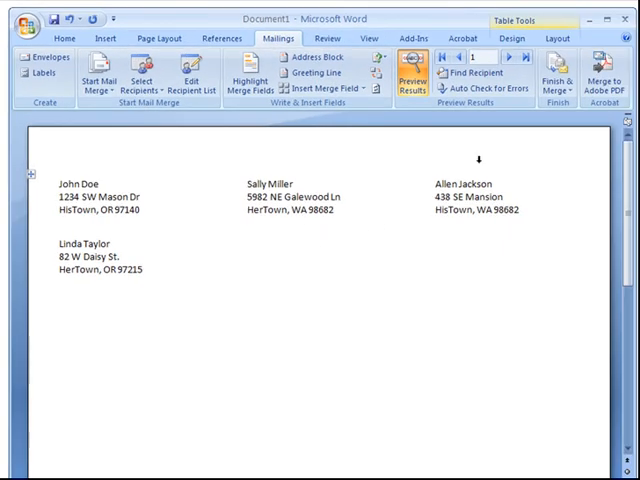
mouse_move(558, 78)
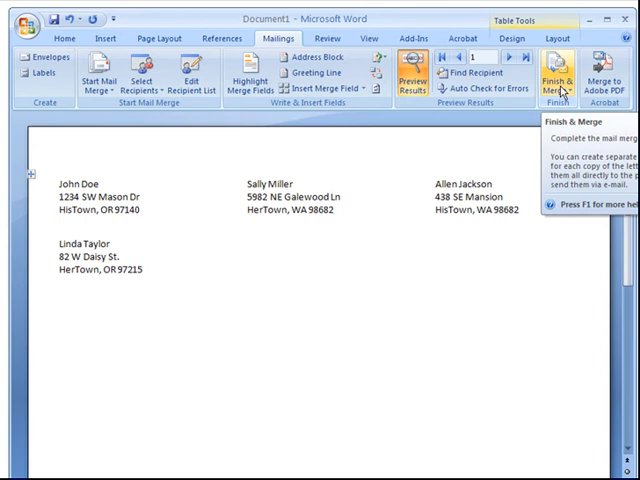
- Merge all records into a new Labels1 document and bring up the Office menu to save it
click(564, 76)
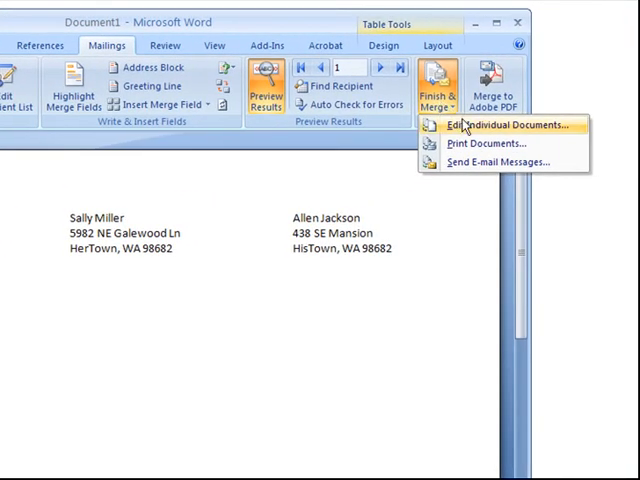
click(504, 126)
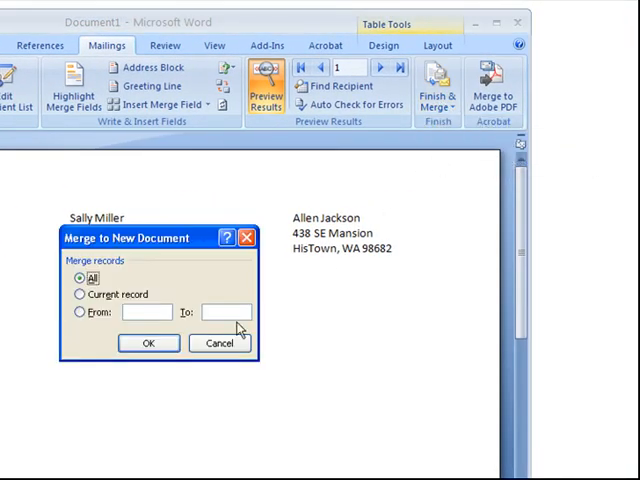
click(148, 344)
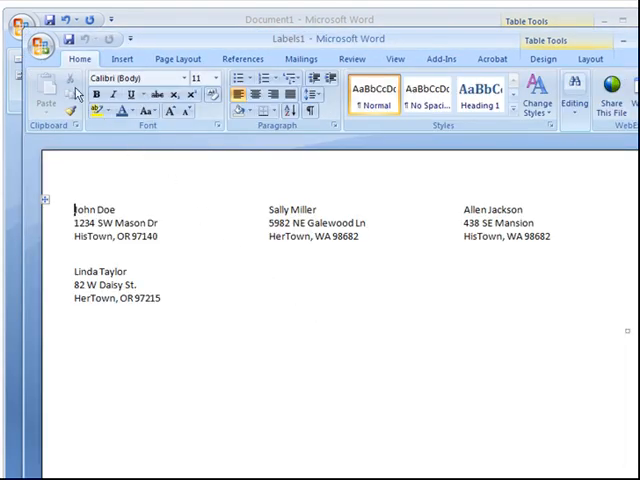
click(44, 40)
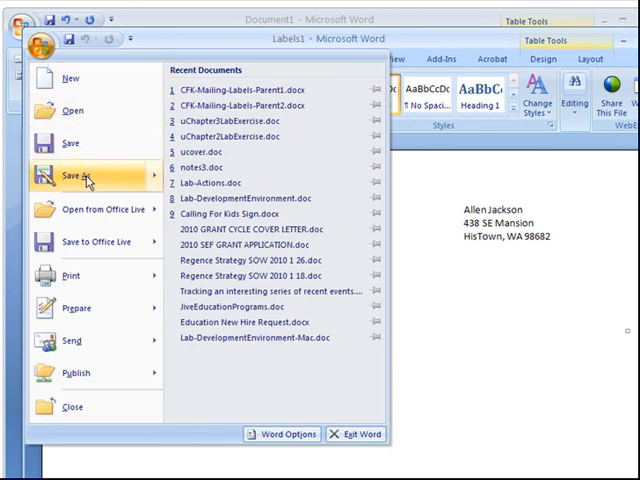